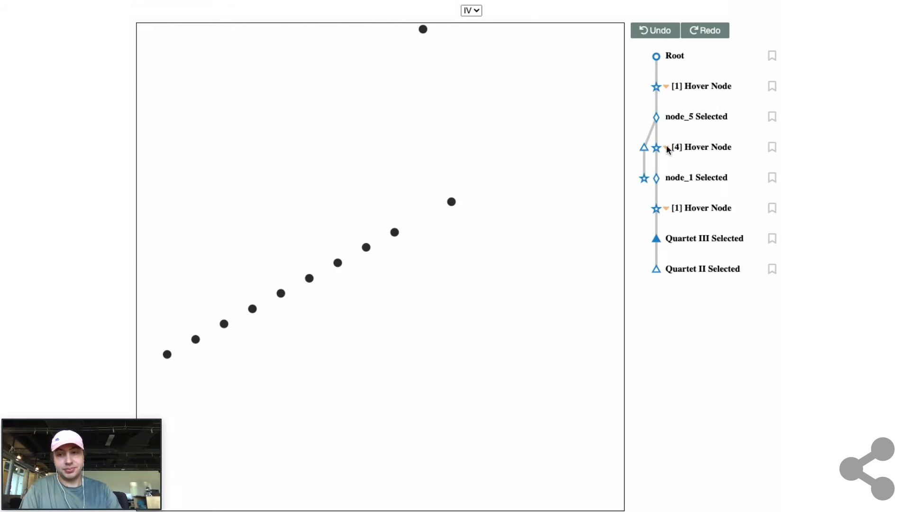
mouse_move(634, 57)
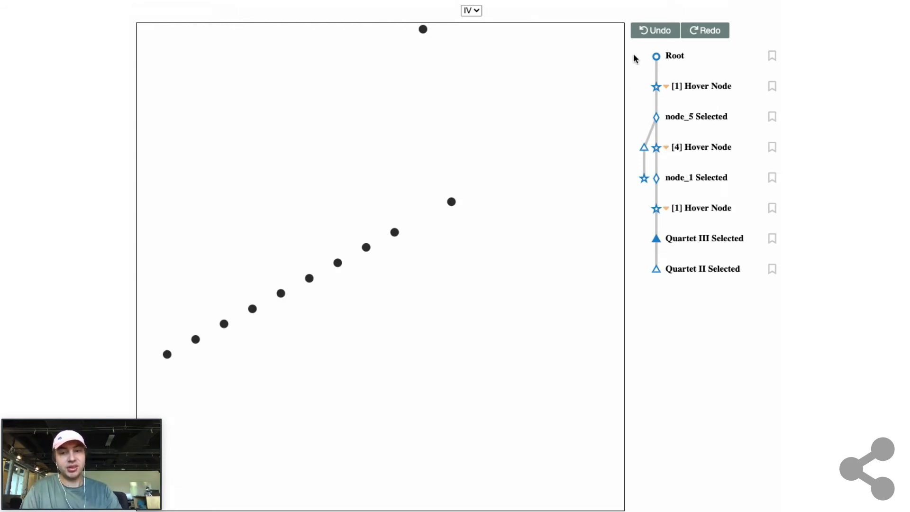
mouse_move(655, 30)
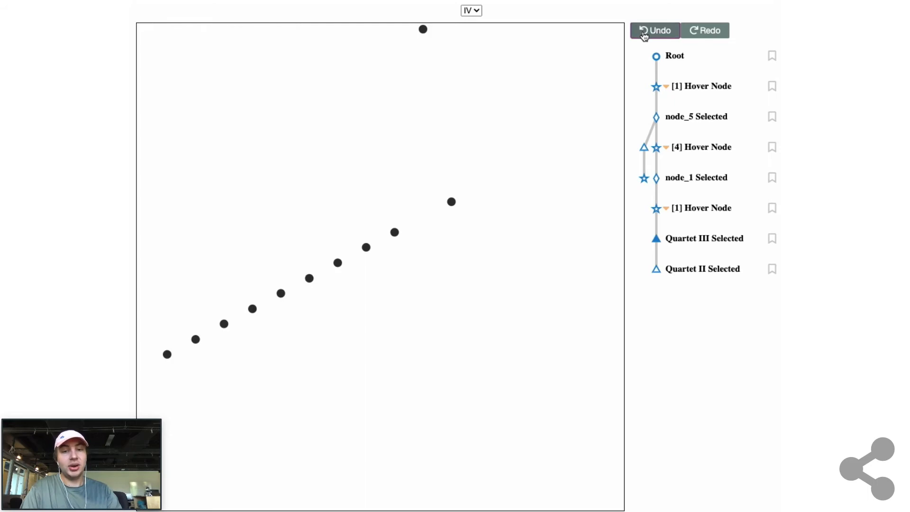